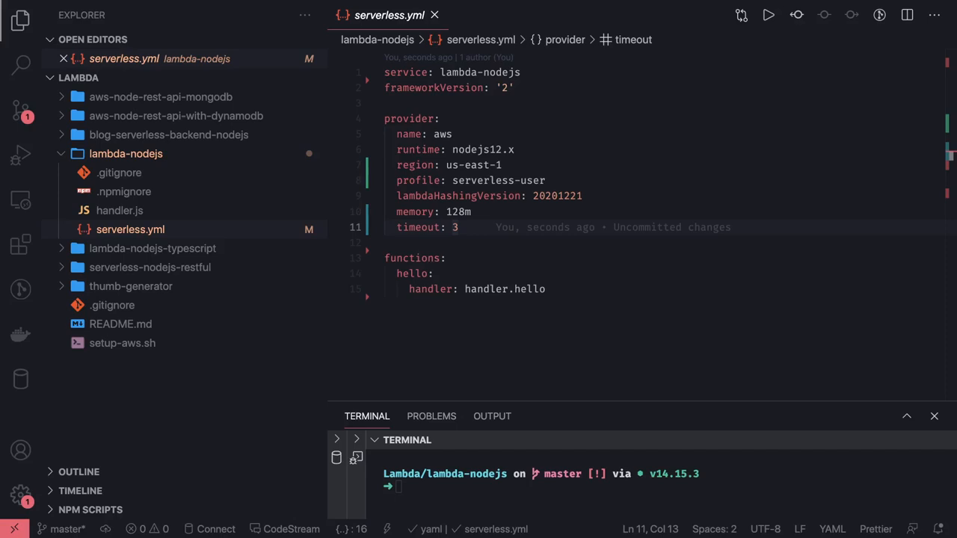
mouse_move(542, 243)
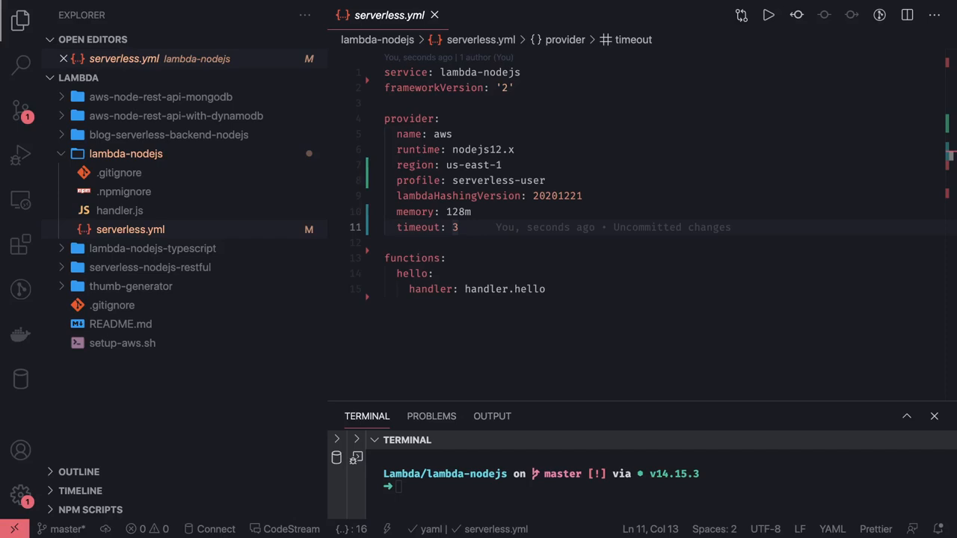
mouse_move(483, 219)
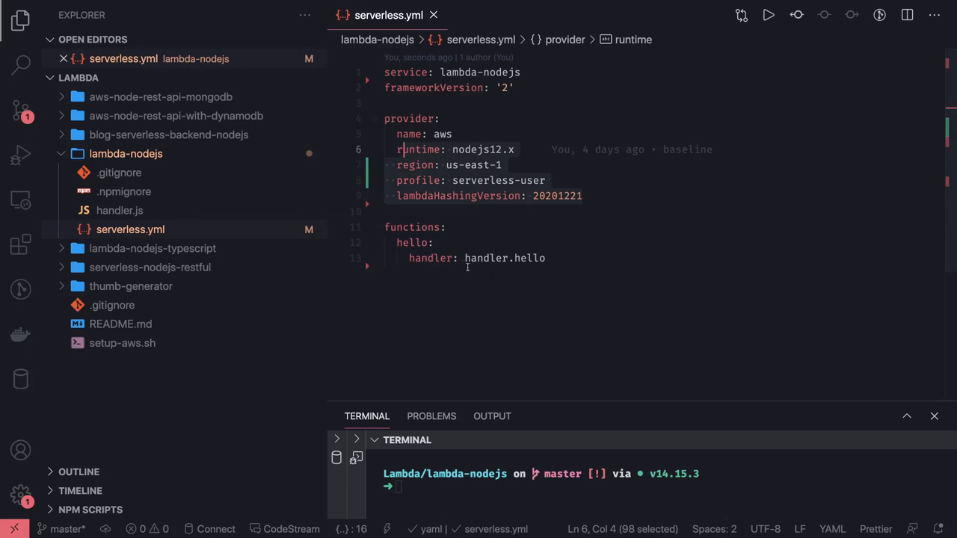
Remove the memory: 128m and timeout: 3 lines from the provider block
left_click(119, 210)
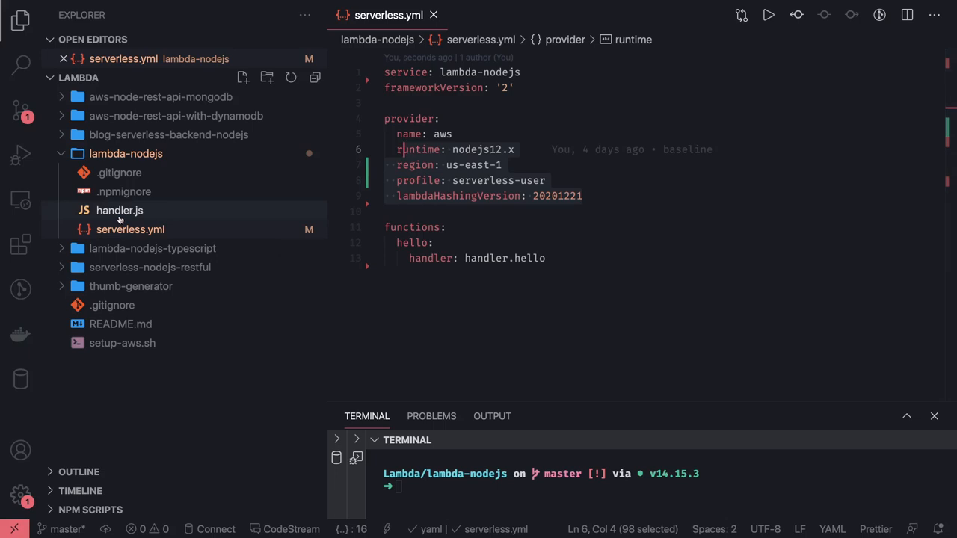
mouse_move(250, 238)
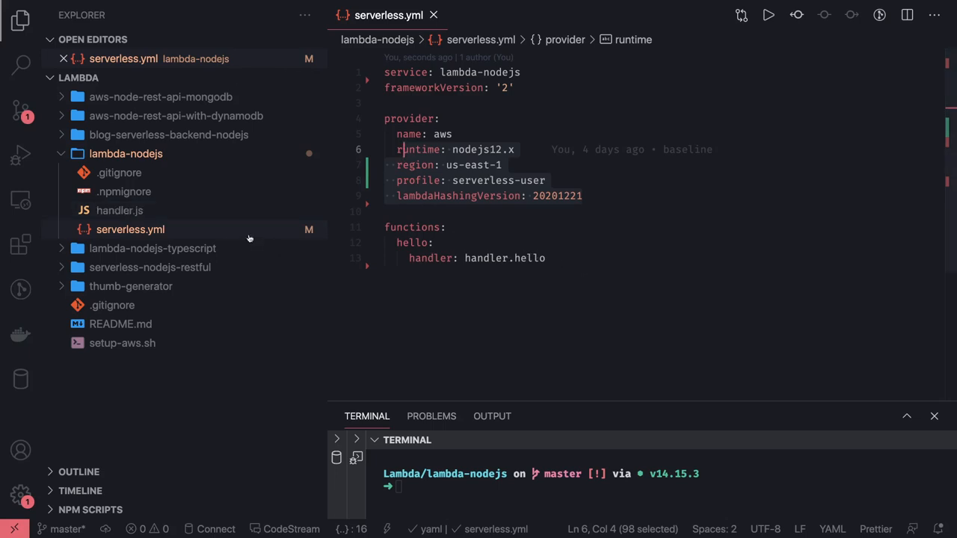
View handler.js, then switch back to the serverless.yml tab
left_click(119, 210)
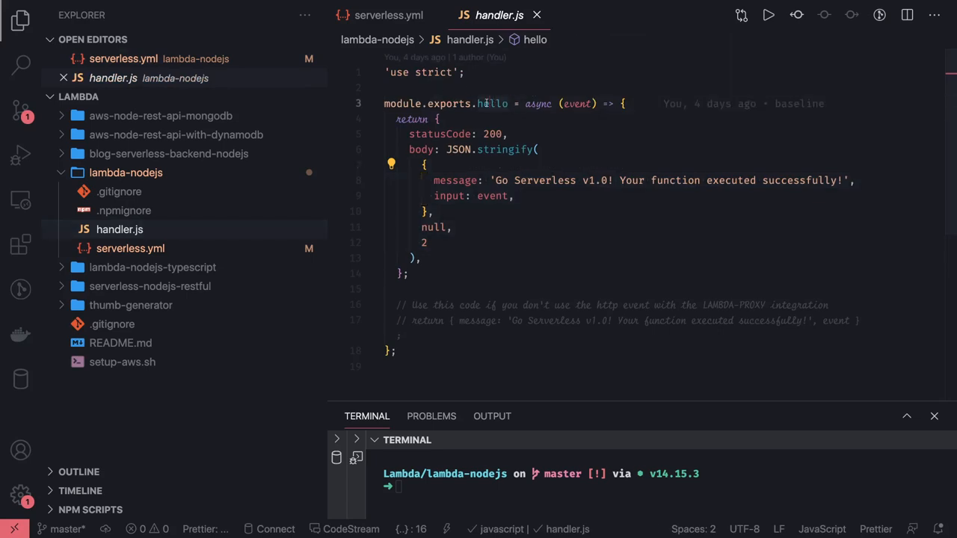
left_click(388, 15)
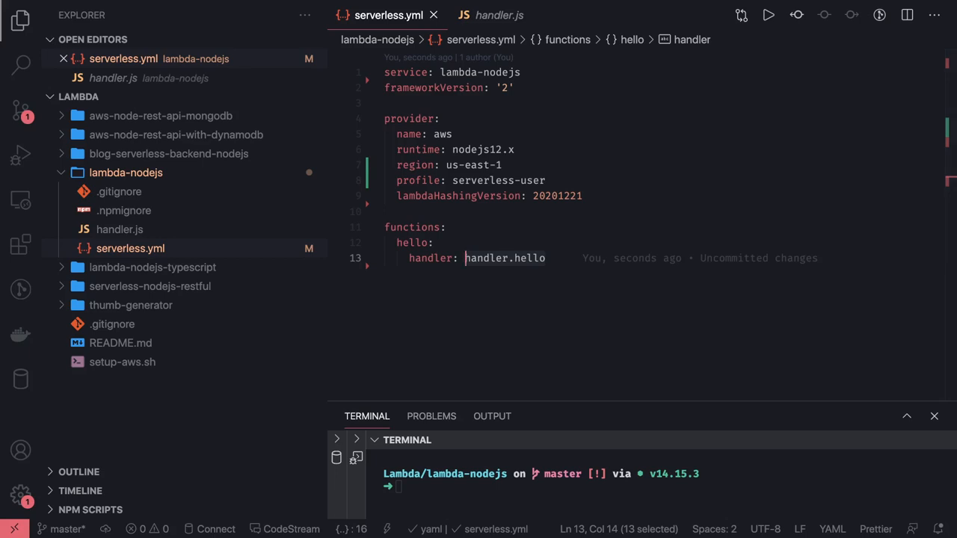
Add memorySize: 128 under provider and memorySize: 512 under the hello function
left_click(557, 196)
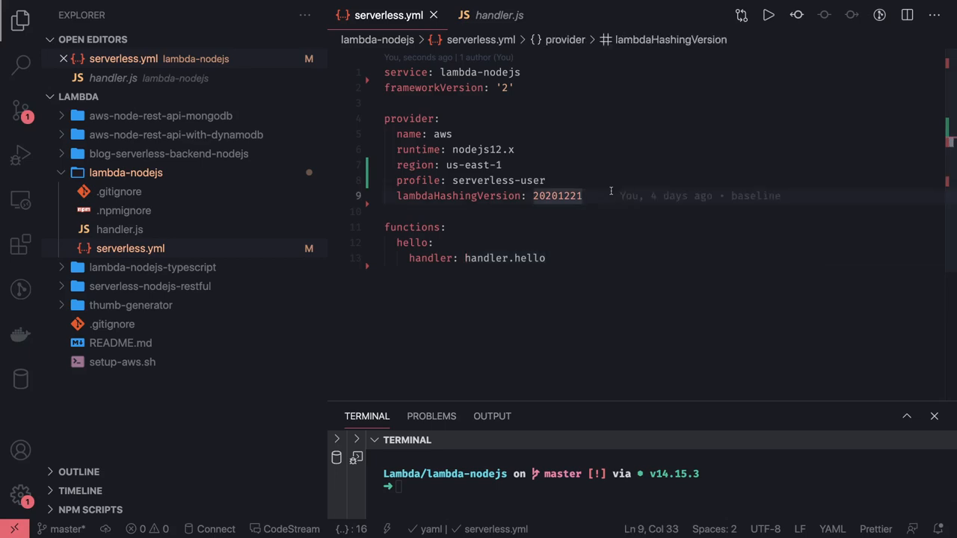
type("me")
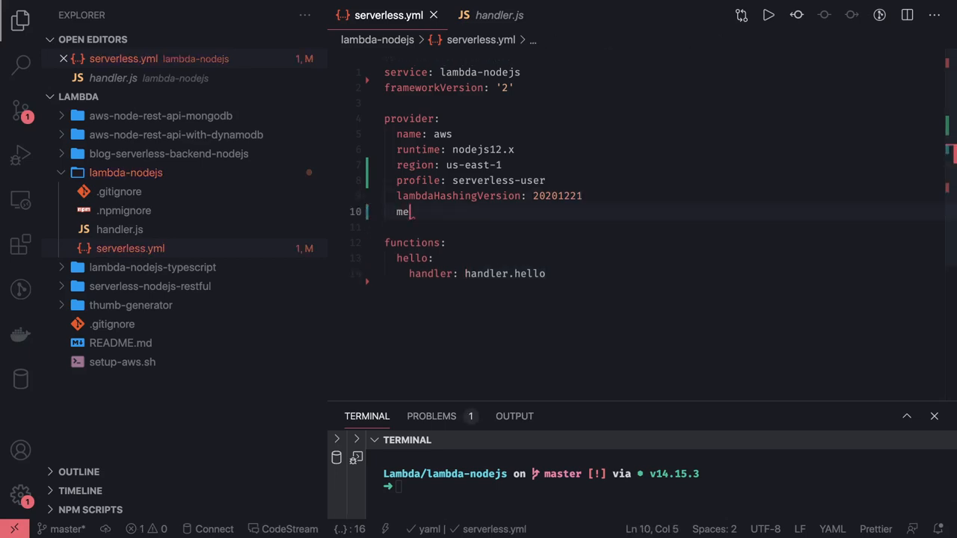
type("mory")
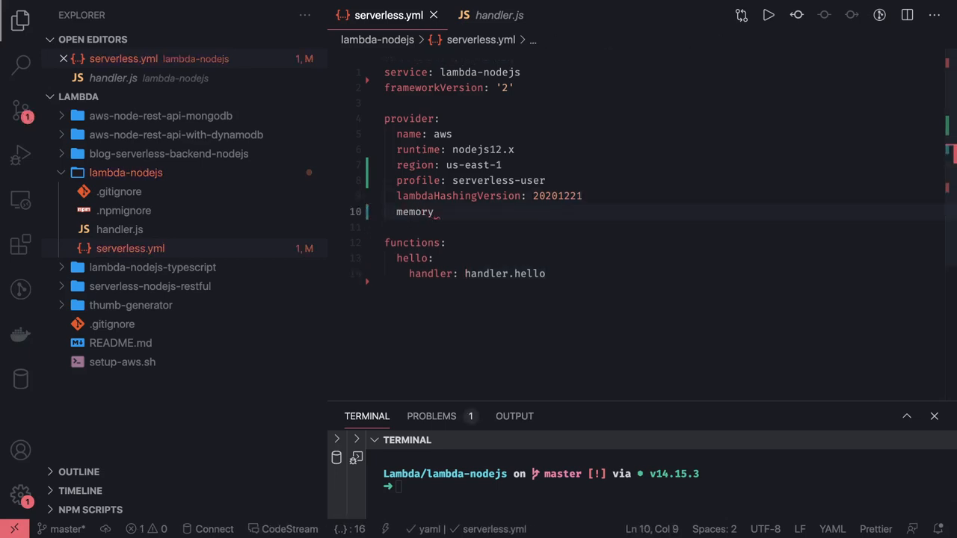
type("Siz")
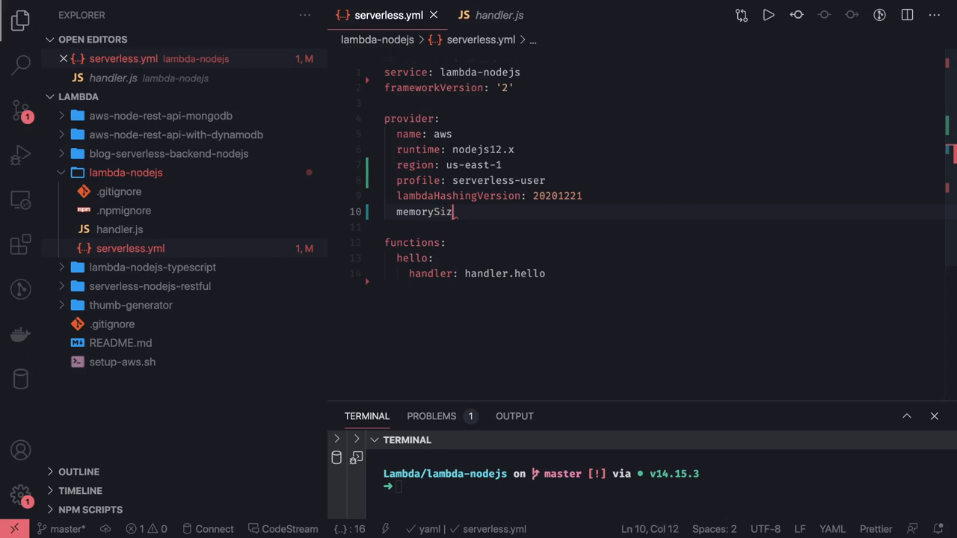
type("e: 128")
type("memorySize: 51")
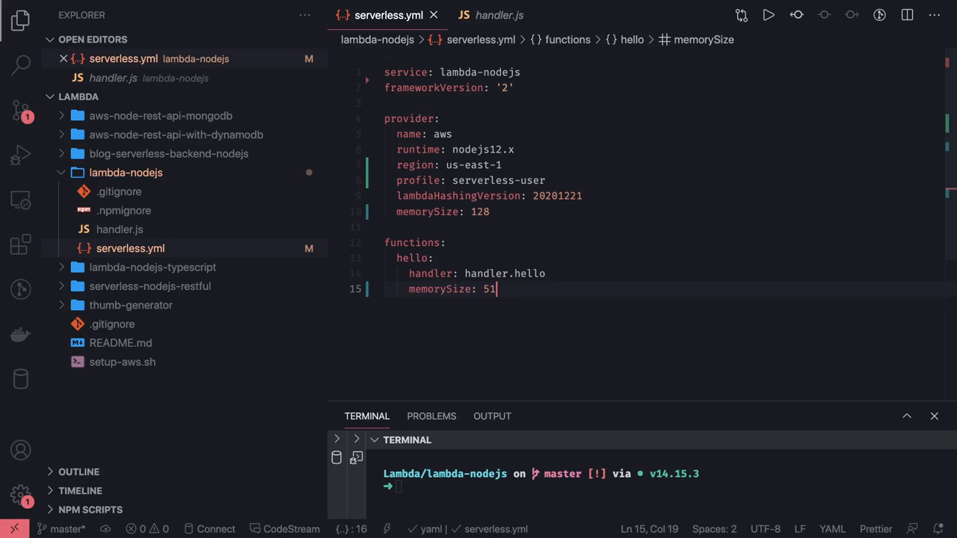
type("2")
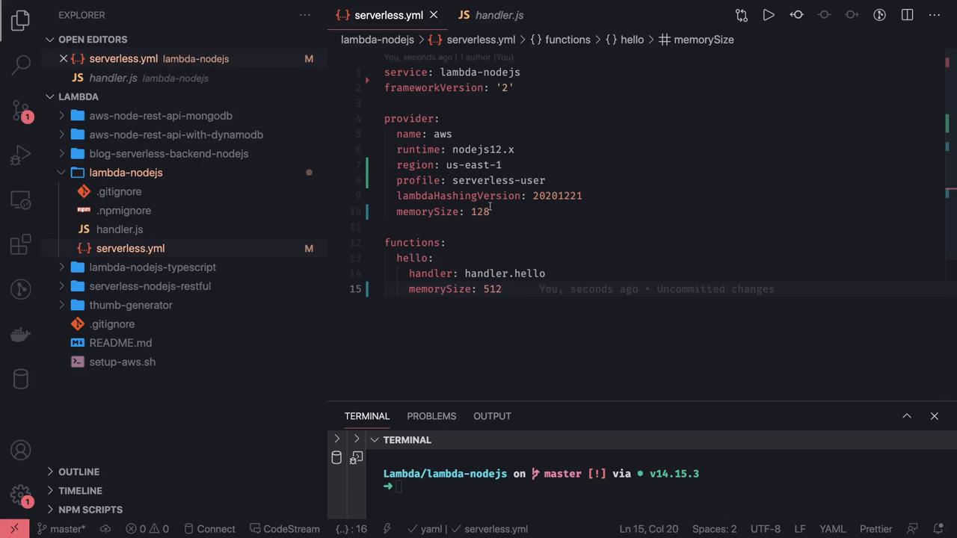
Add timeout: 10 to the provider and timeout: 3 to the hello function
left_click(480, 212)
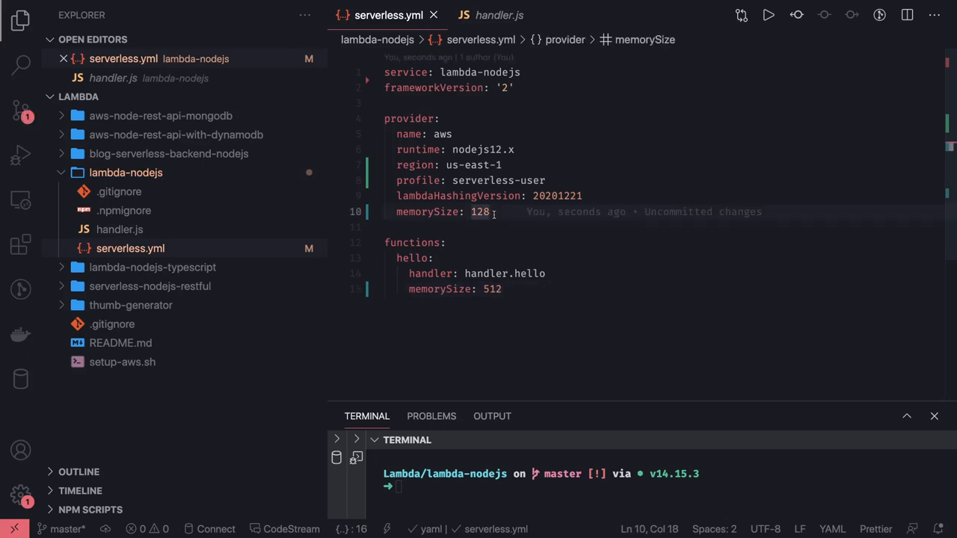
type("timeout")
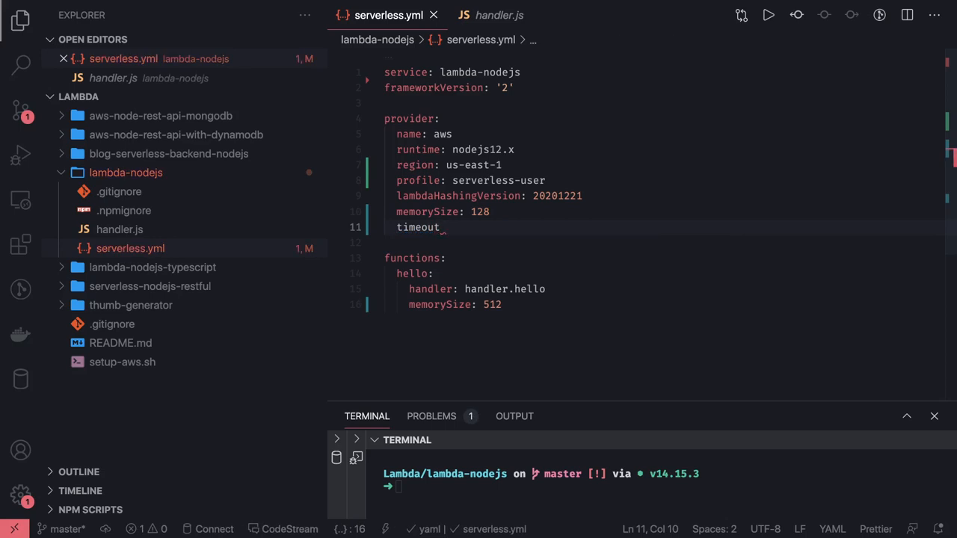
type(": 10")
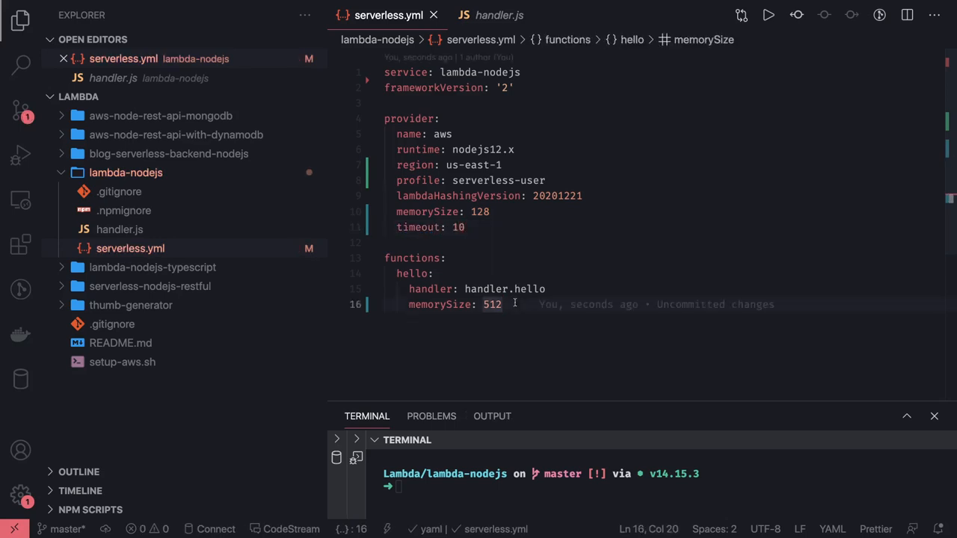
type("timeout")
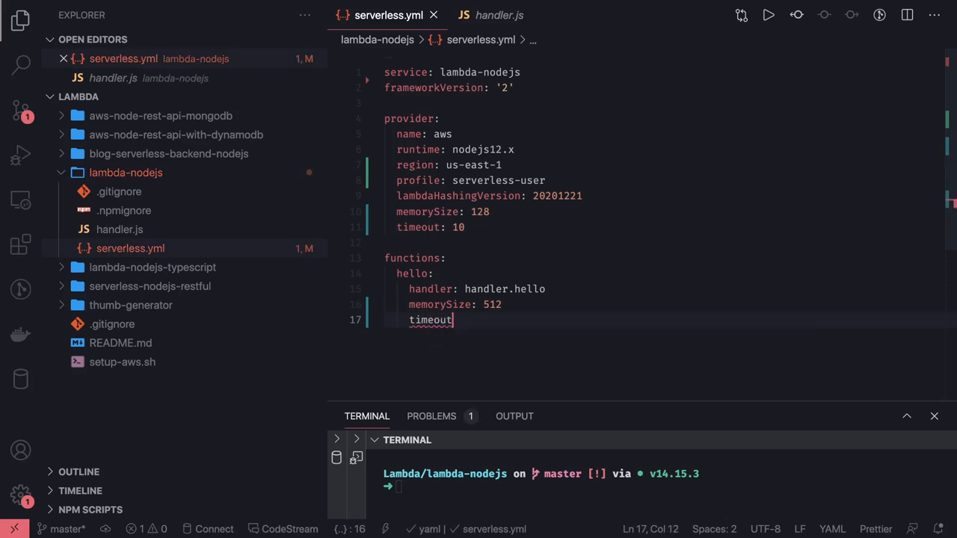
type(": 3")
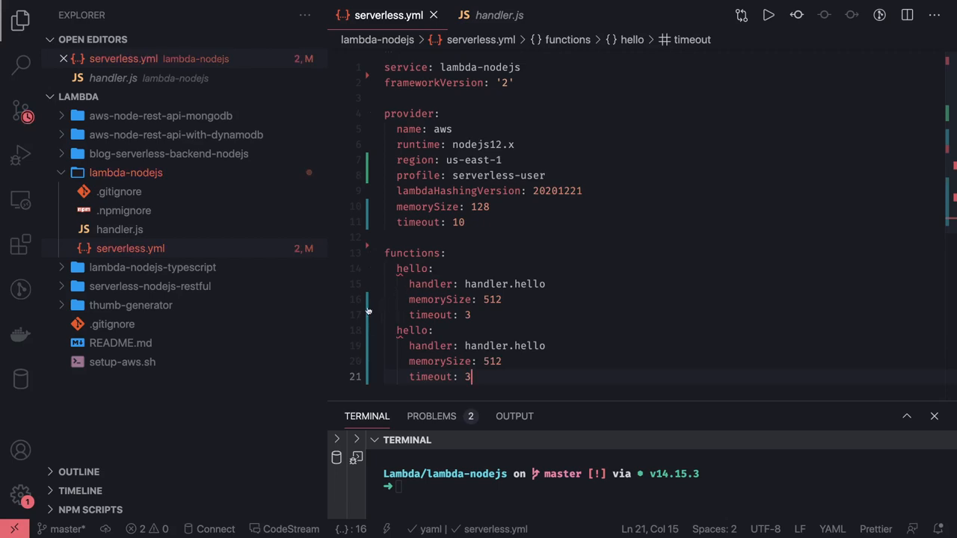
Rename the two duplicated hello function keys to functionOne and functionTwo
double_click(411, 330)
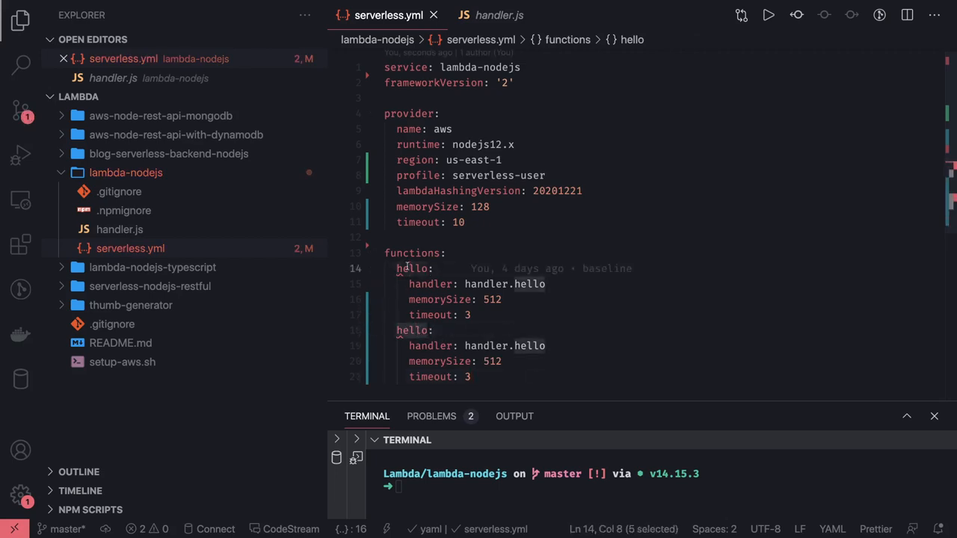
type("function:")
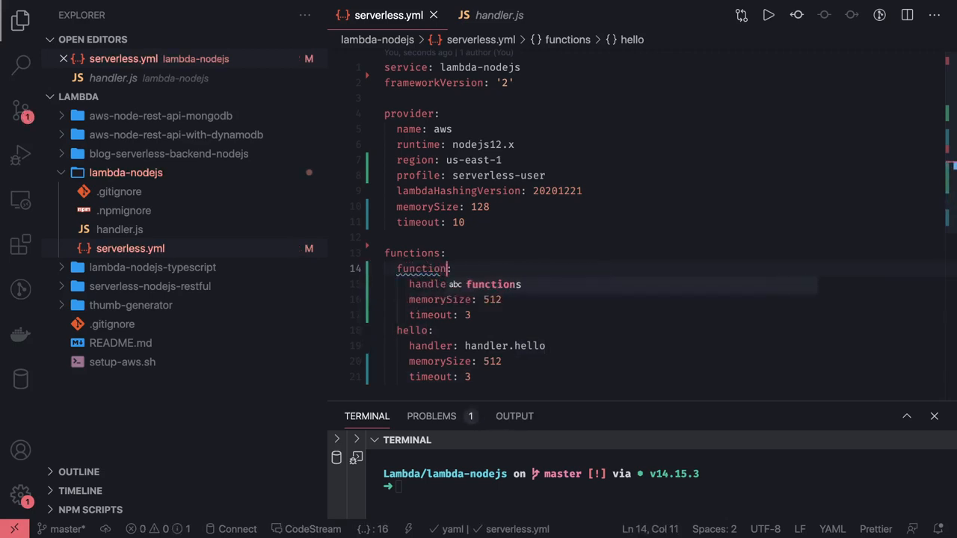
type("1")
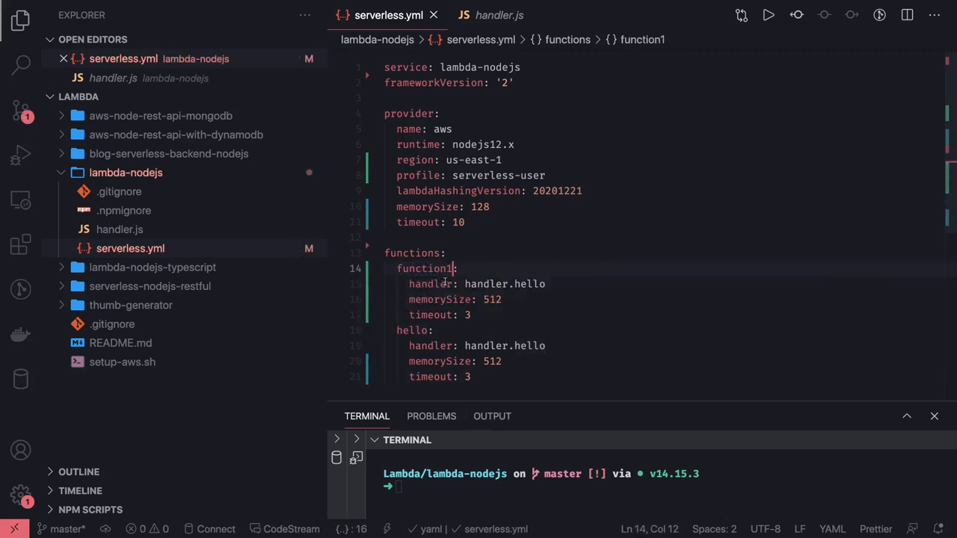
key("Backspace")
type("One")
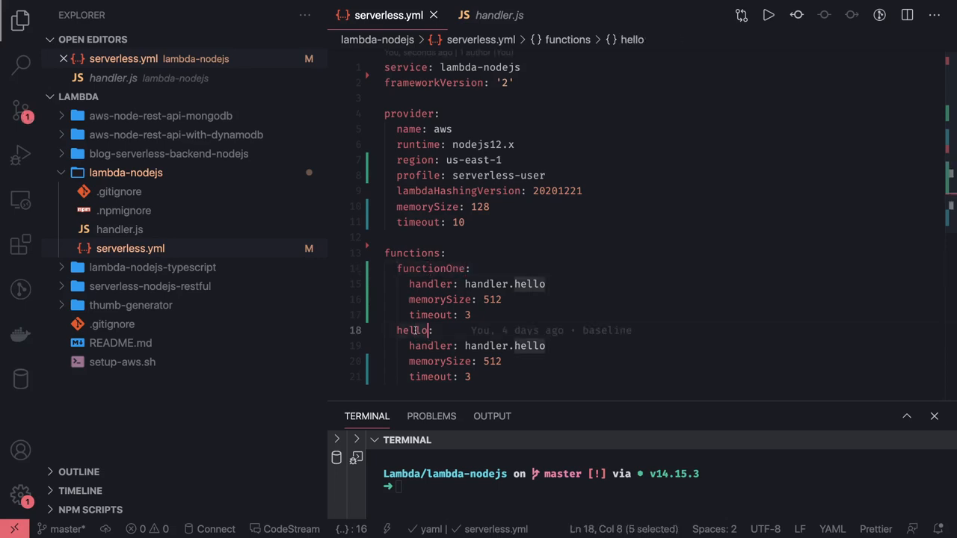
type("functionOne:")
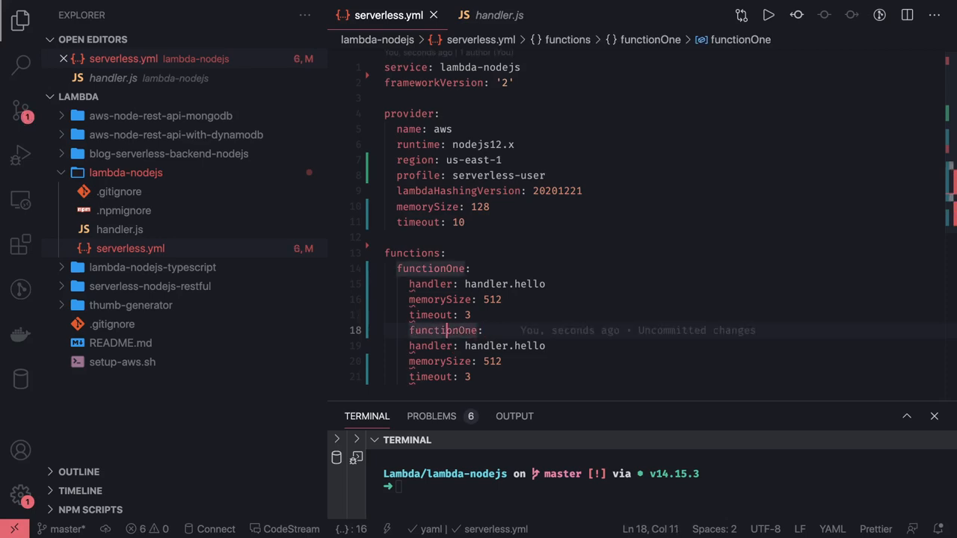
type("hello:")
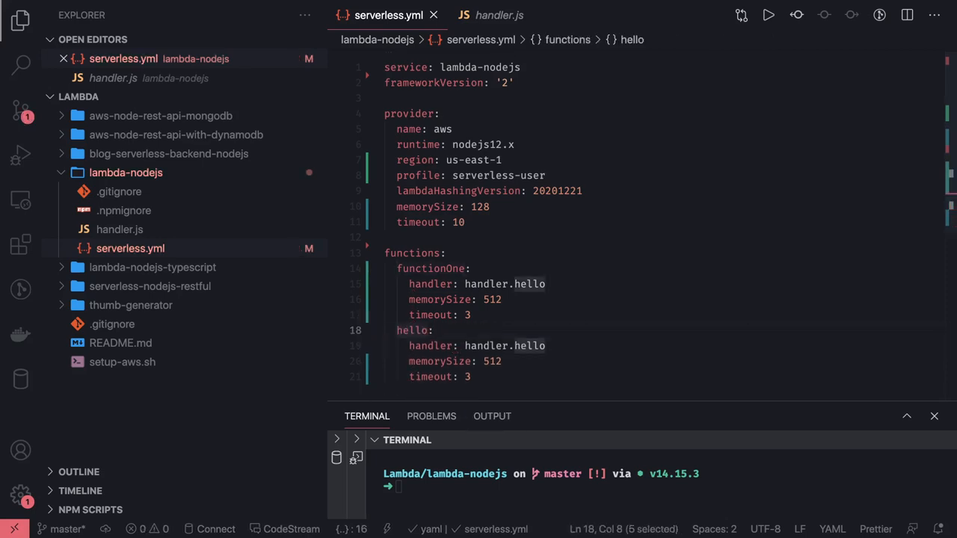
left_click(422, 330)
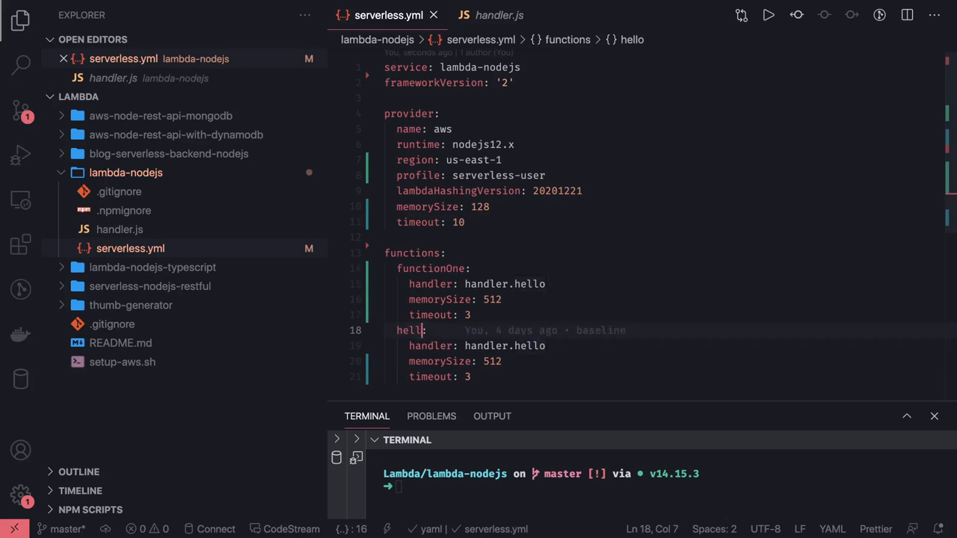
type("func")
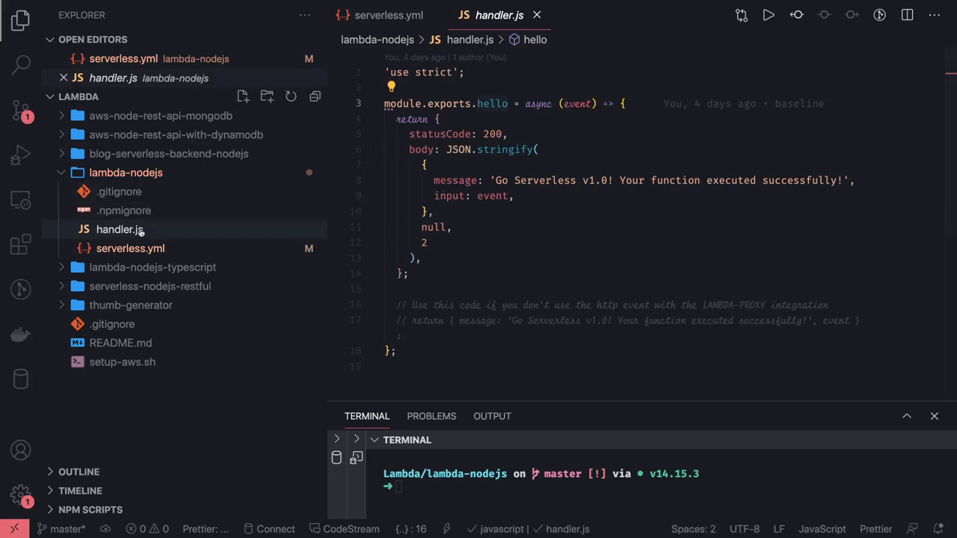
left_click(624, 104)
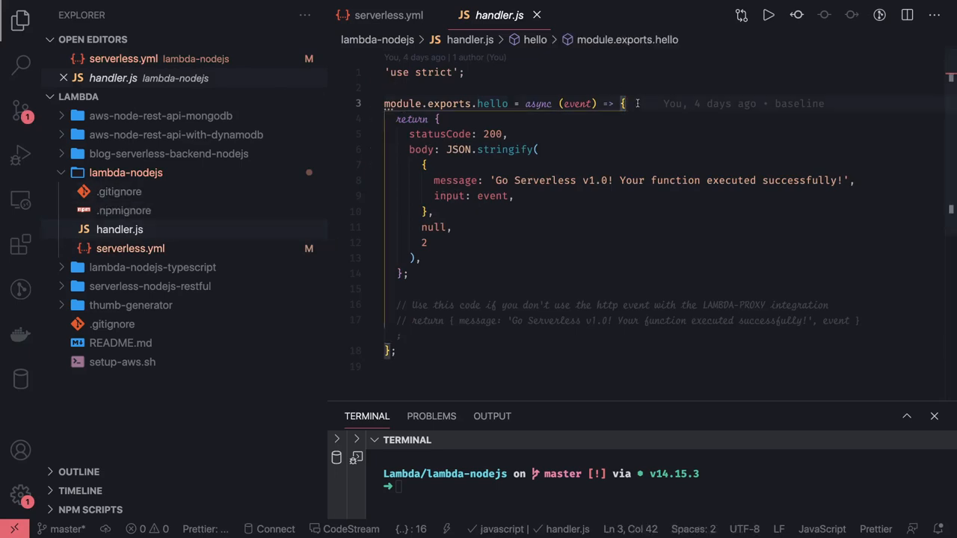
left_click(130, 248)
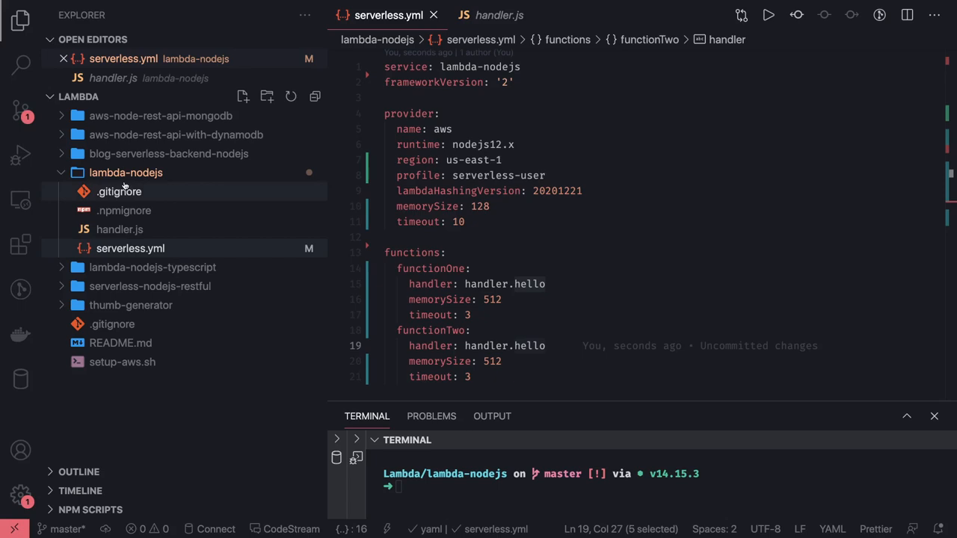
Create a lambda folder inside lambda-nodejs and move handler.js into it
right_click(126, 172)
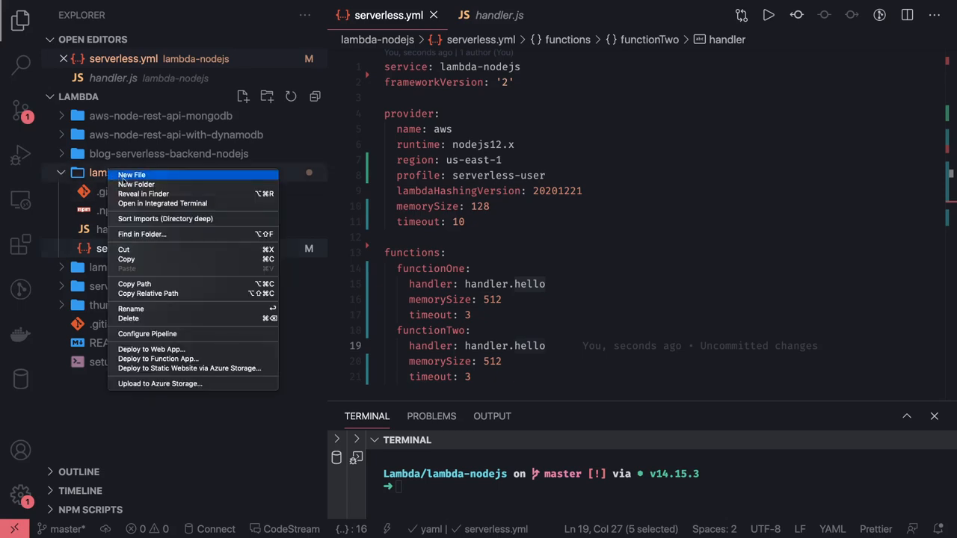
left_click(136, 183)
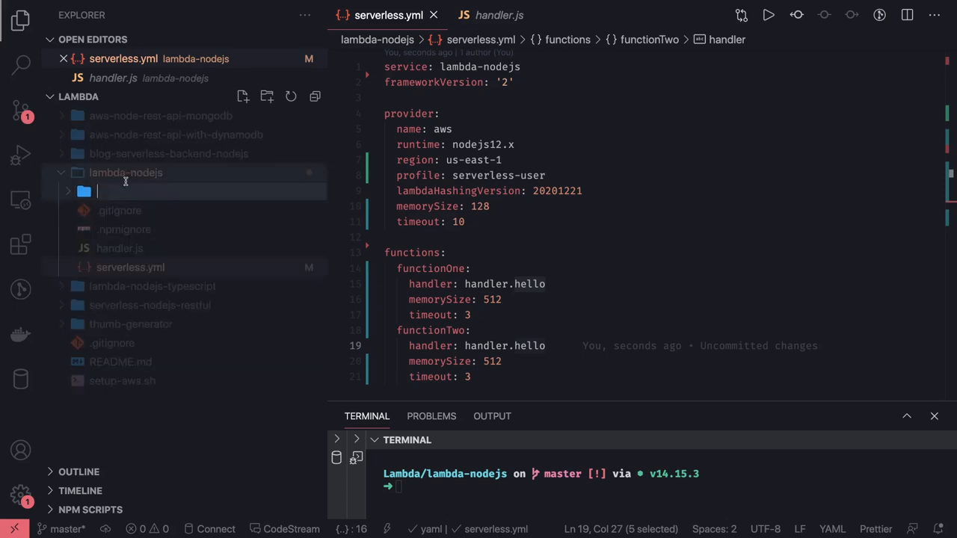
type("lambda")
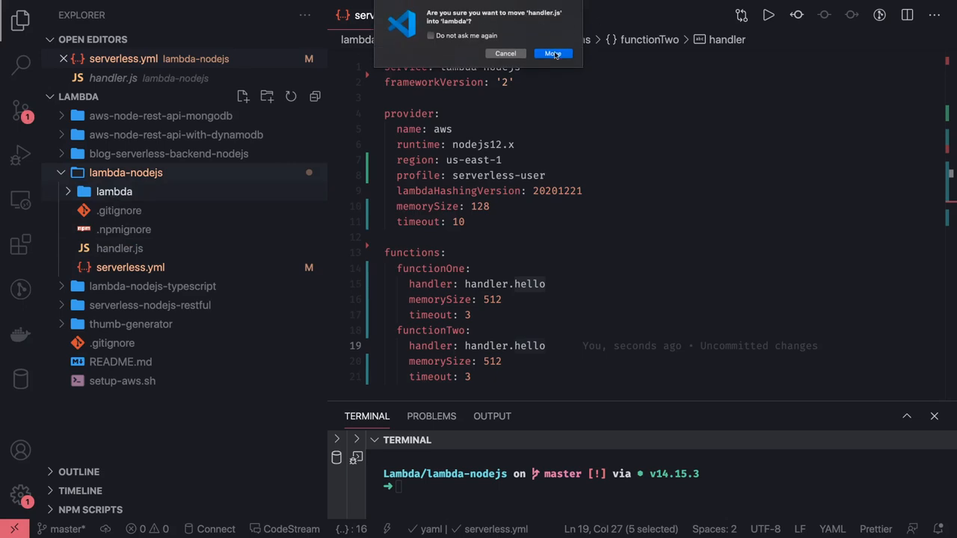
left_click(553, 53)
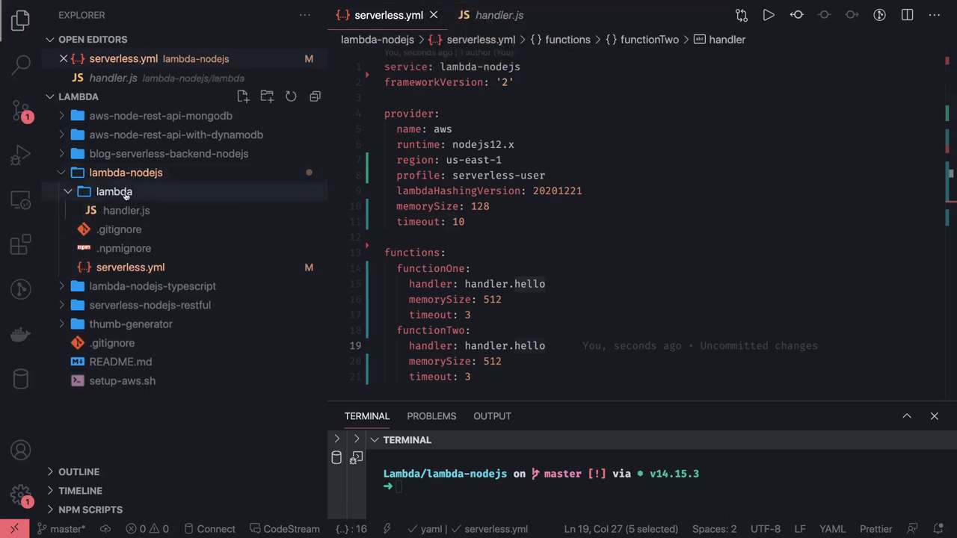
right_click(126, 210)
type("function-on")
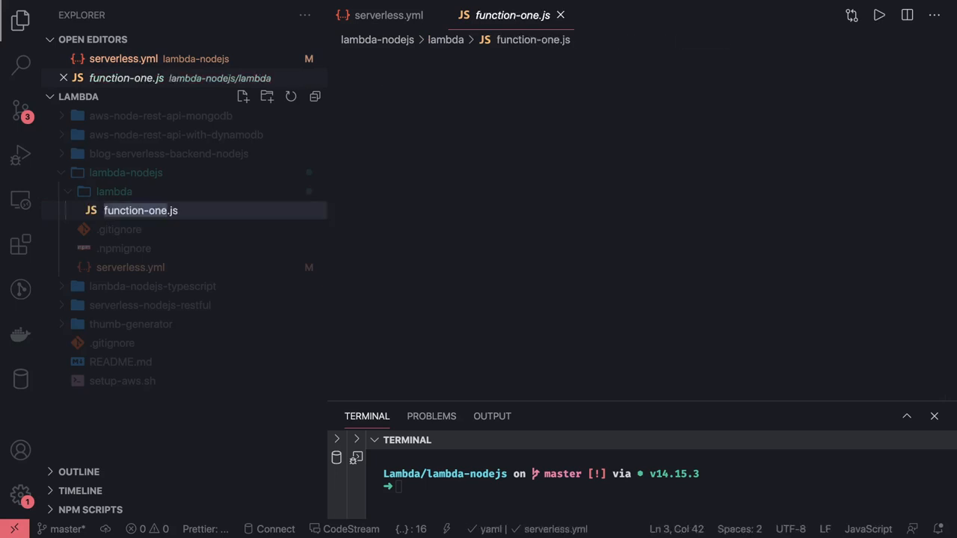
Rename handler.js to function-one.js and duplicate it as function-two.js
left_click(140, 210)
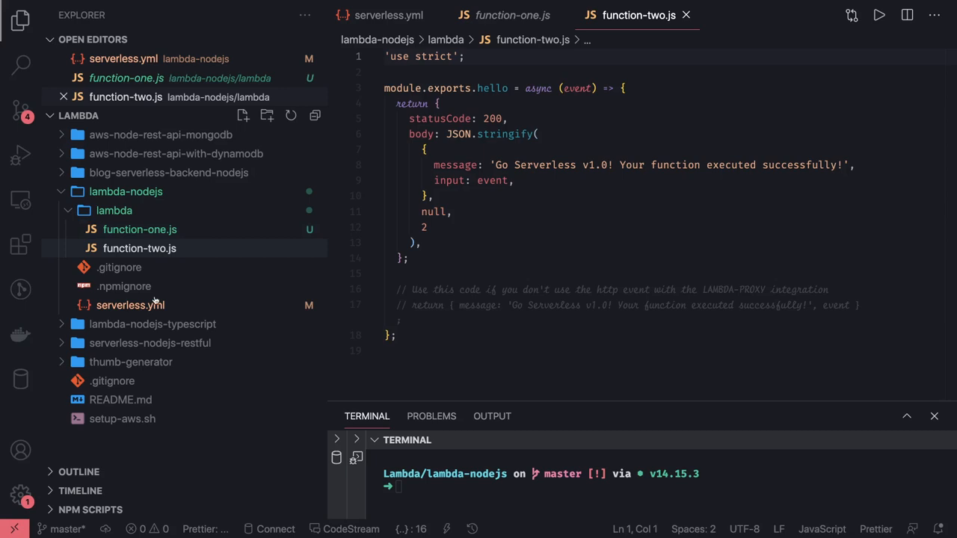
left_click(388, 15)
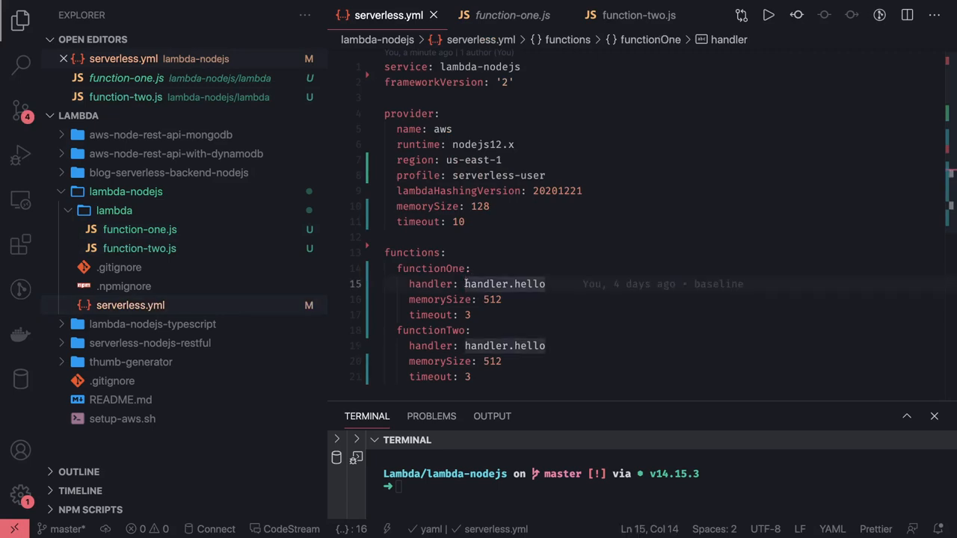
Set the handler paths to lambda/function-one.hello and lambda/function-two.hello
type("lambda/")
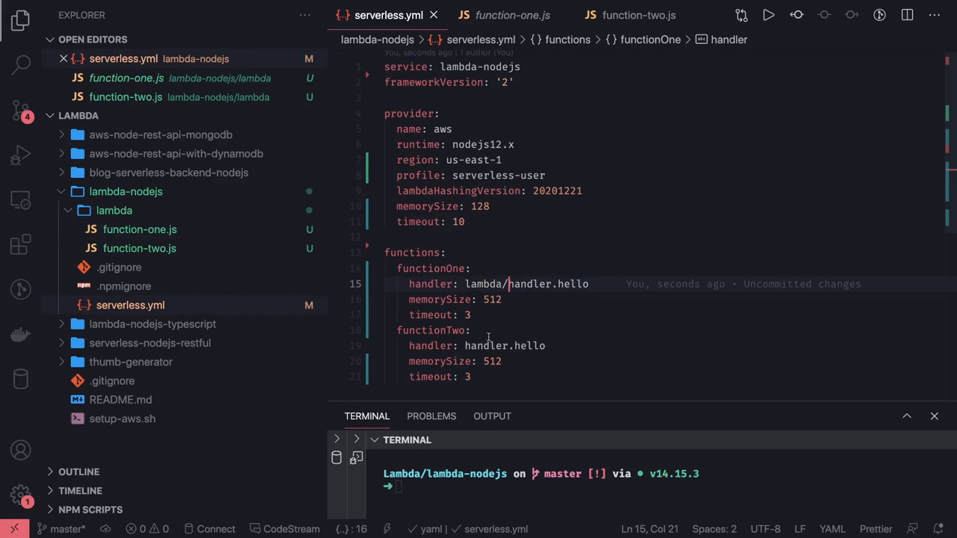
type("f")
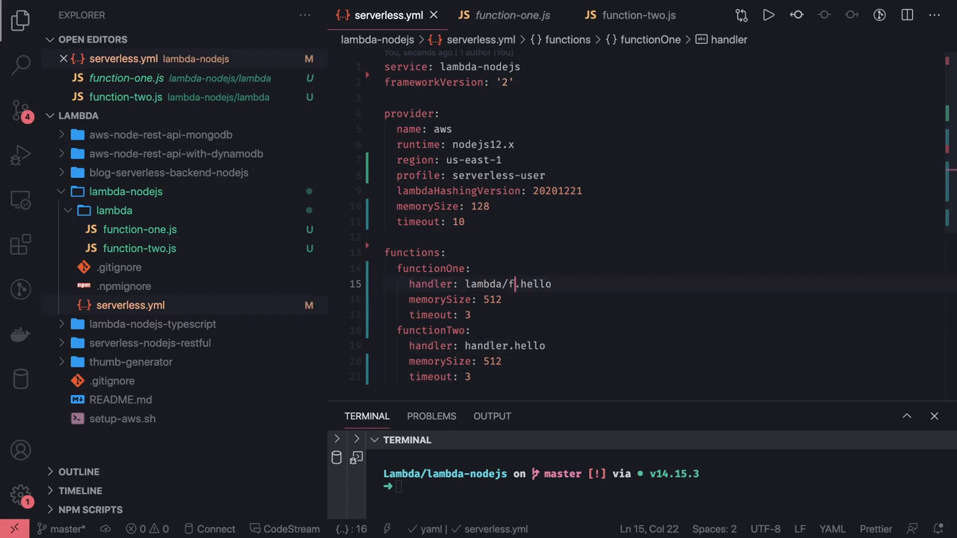
type("unction-one")
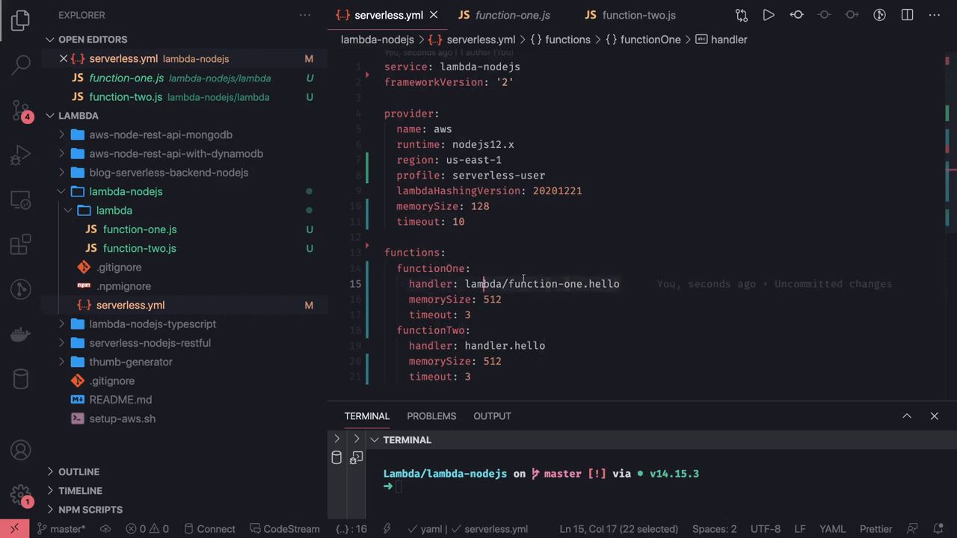
left_click(620, 284)
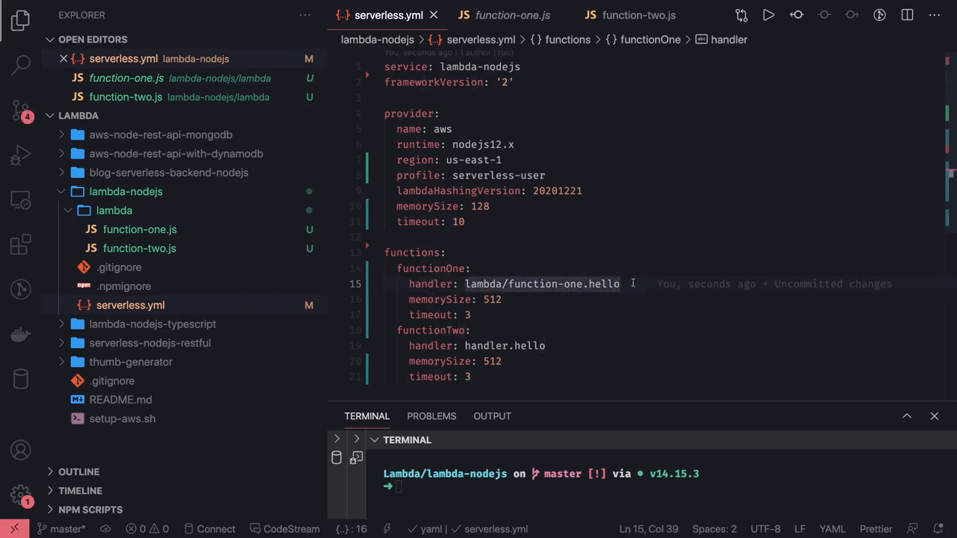
triple_click(512, 283)
type("lambda/function-two")
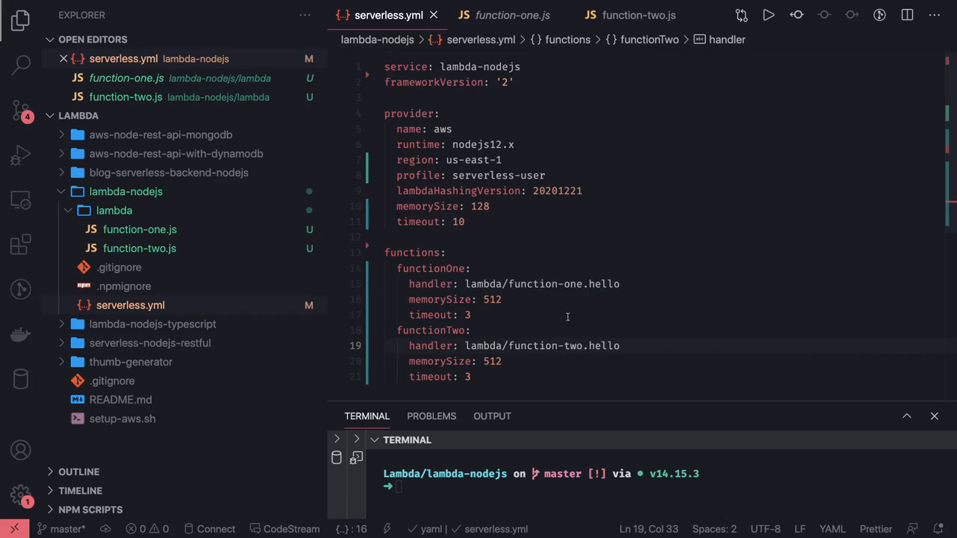
left_click(467, 314)
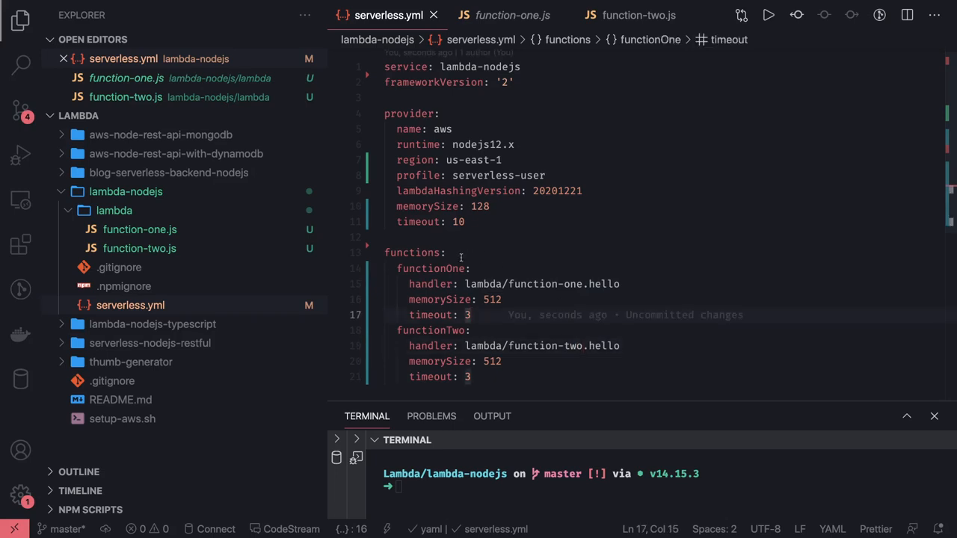
double_click(430, 269)
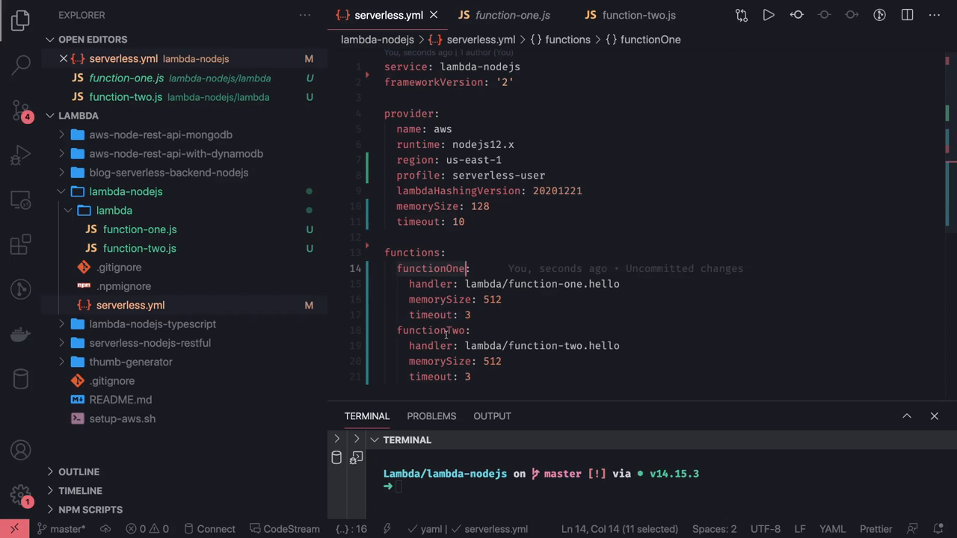
mouse_move(506, 313)
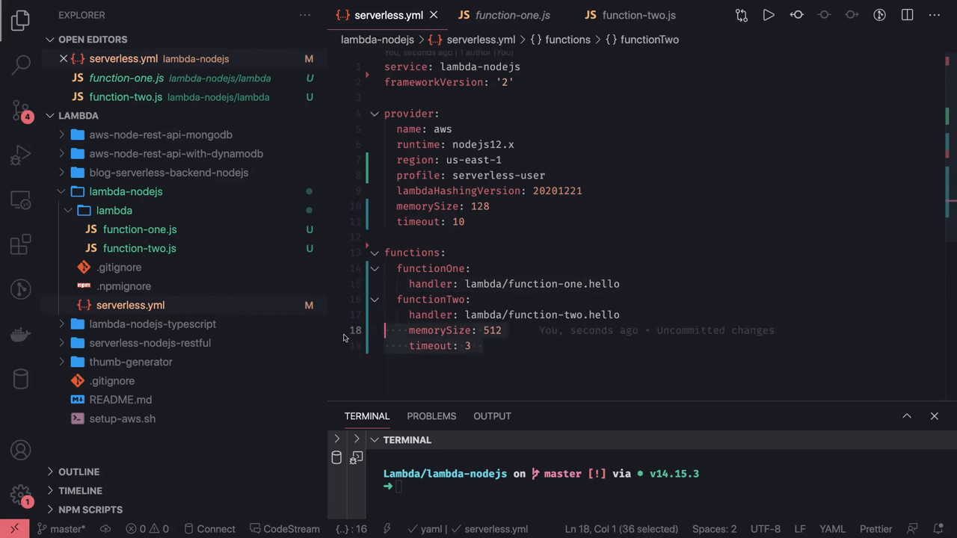
Delete the per-function memorySize and timeout lines from functionOne and functionTwo
key("Delete")
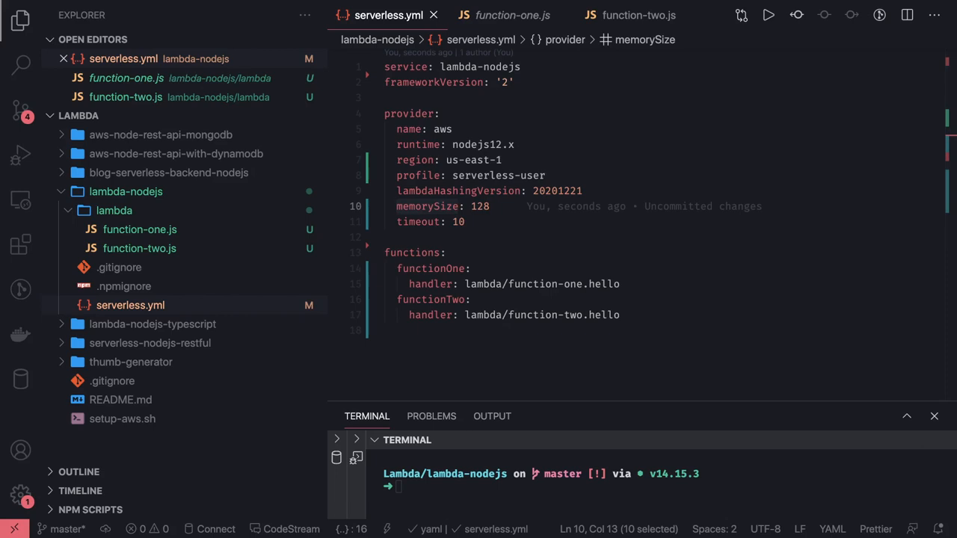
left_click(620, 284)
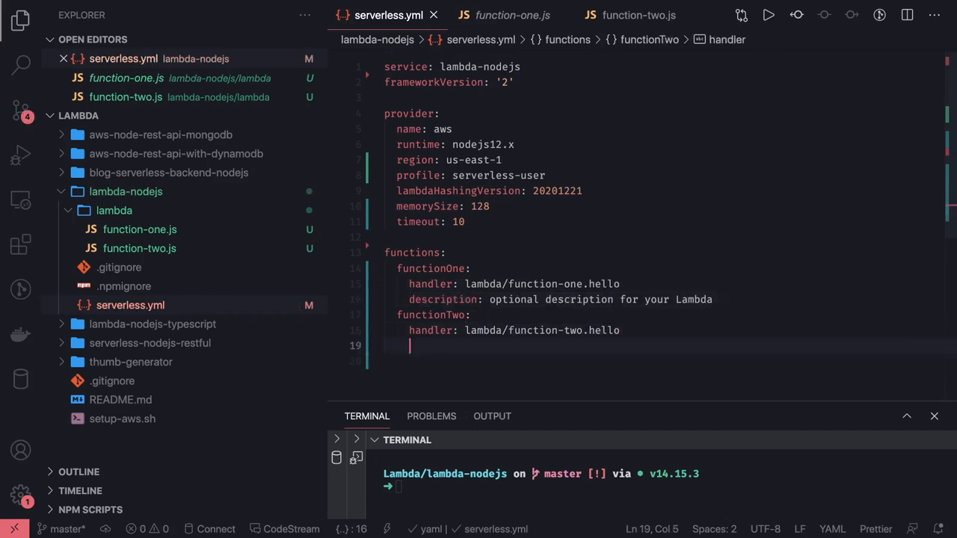
Add 'description: optional description for your Lambda' below each function's handler
type("description: optional description for your Lambda")
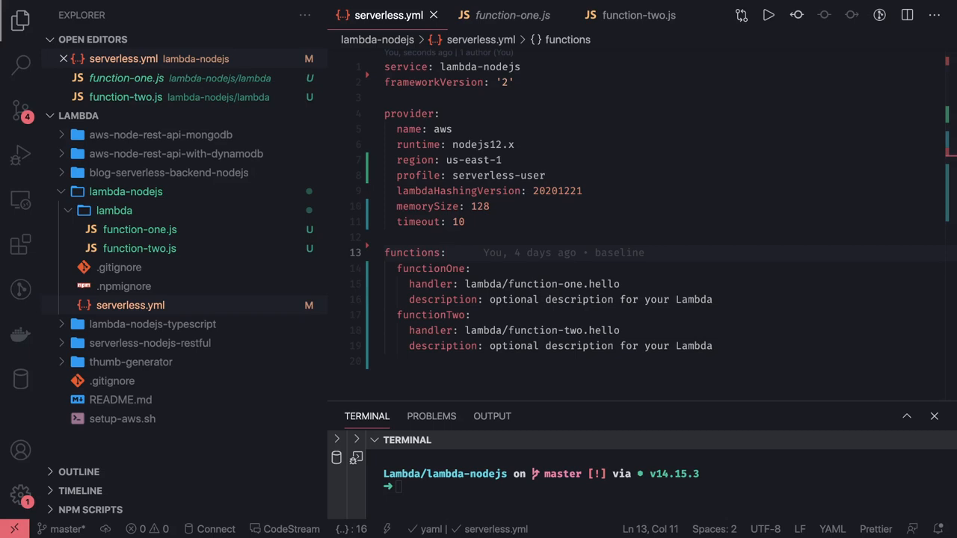
left_click(440, 298)
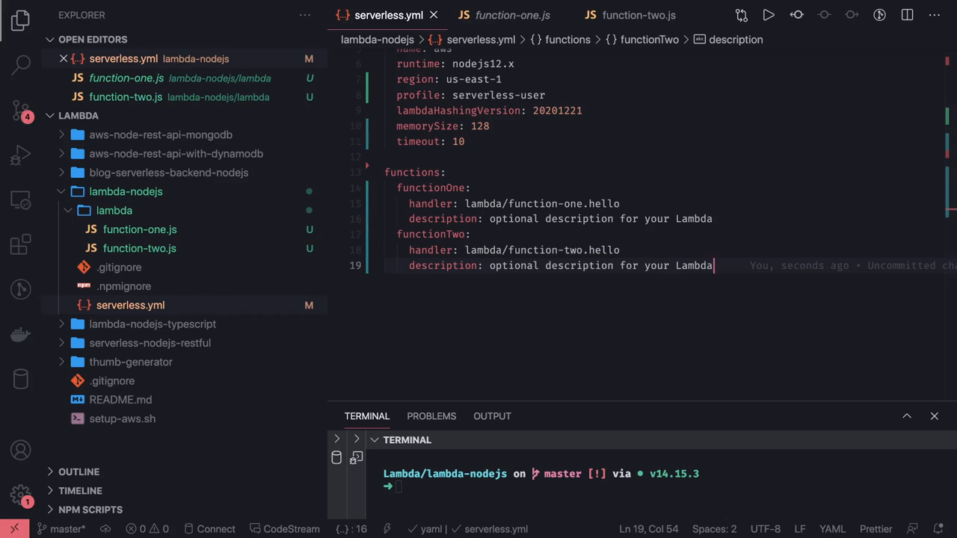
scroll("up", 3)
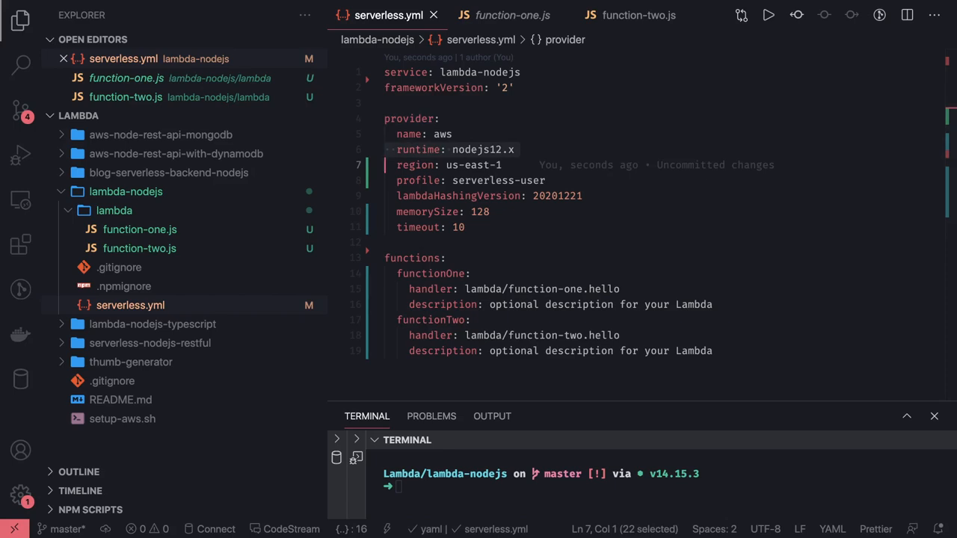
left_click(471, 320)
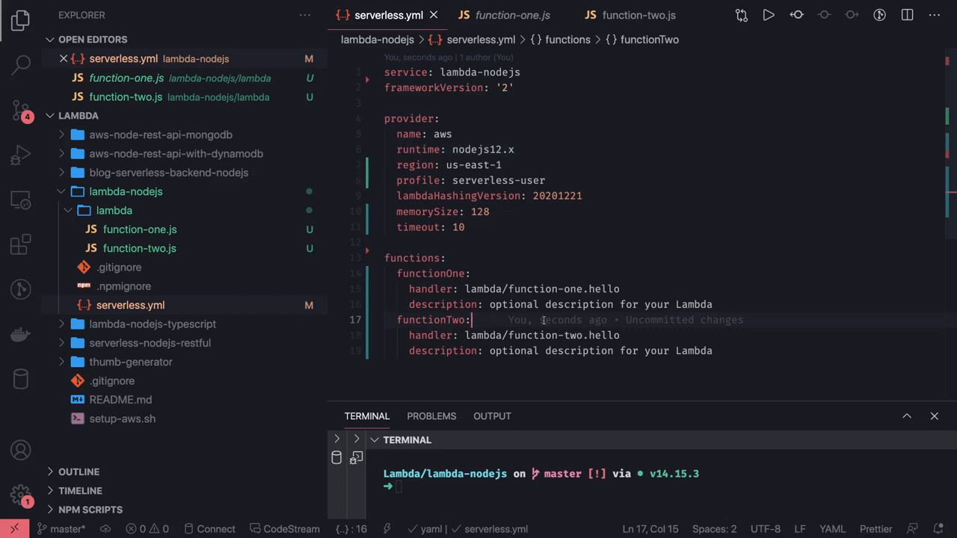
left_click(712, 350)
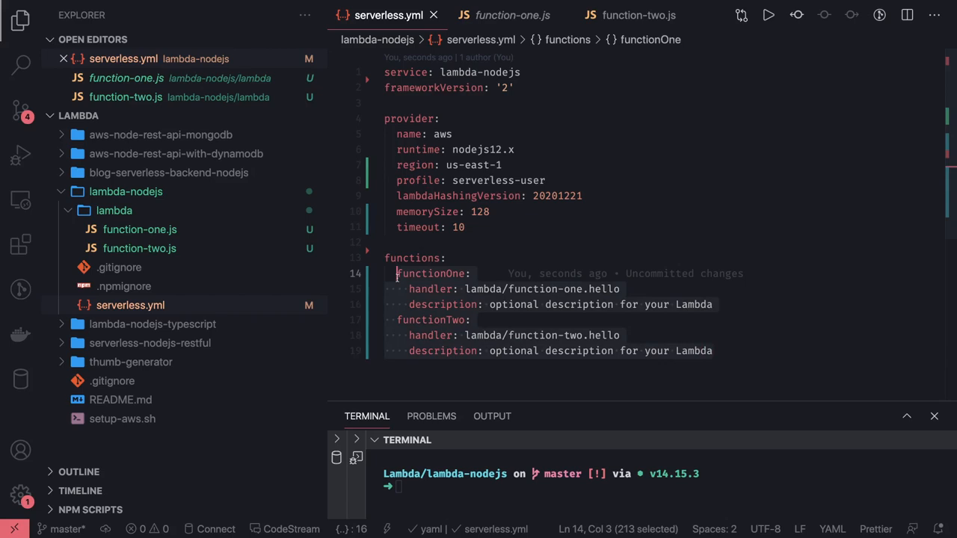
Replace serverless.yml's inline functions with entries ${file(../foo-functions.yml)} and ${file(../bar-functions.yml)}
type("- ${file(../bar-functions.yml")
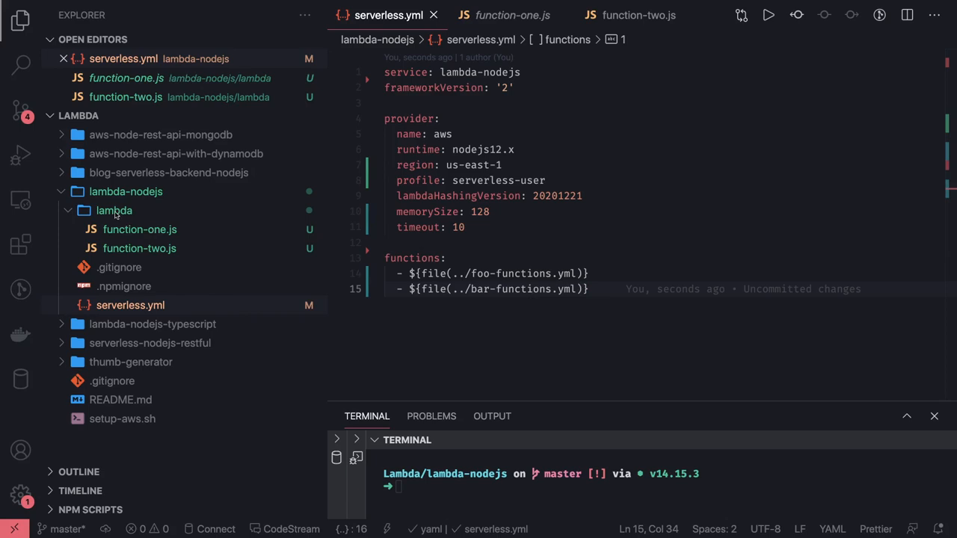
left_click(242, 115)
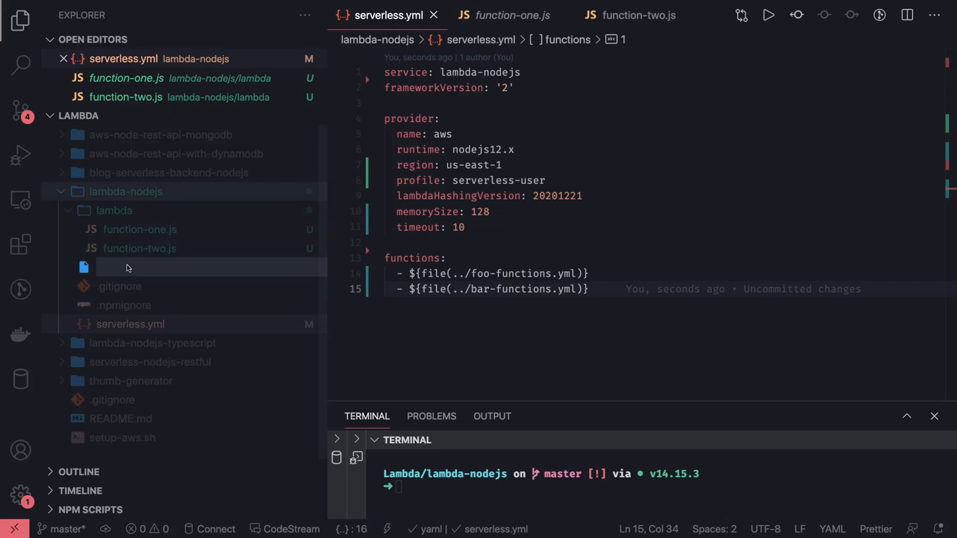
Create lambda-nodejs/foo-function.yml with getFoo and deleteFoo entries, both using handler.foo
type("foo-")
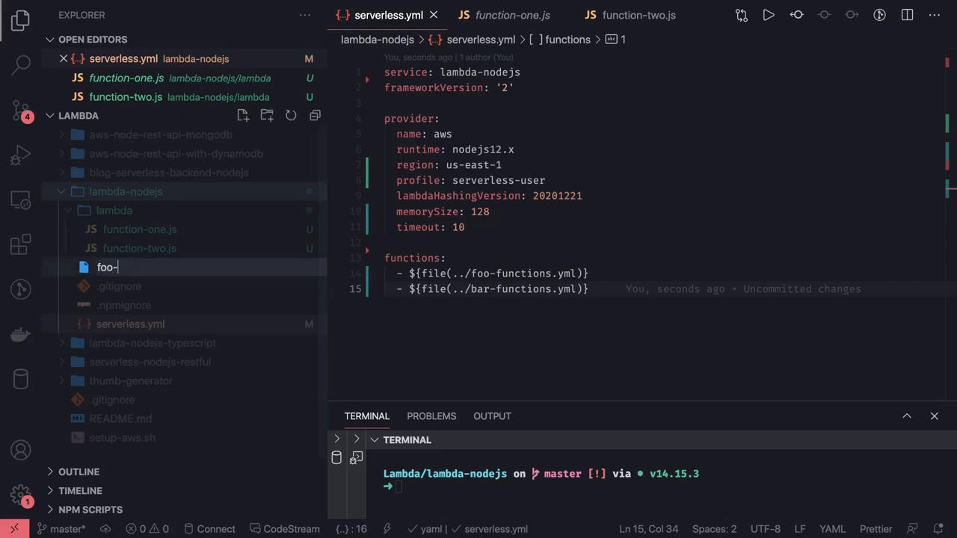
type("function.yml")
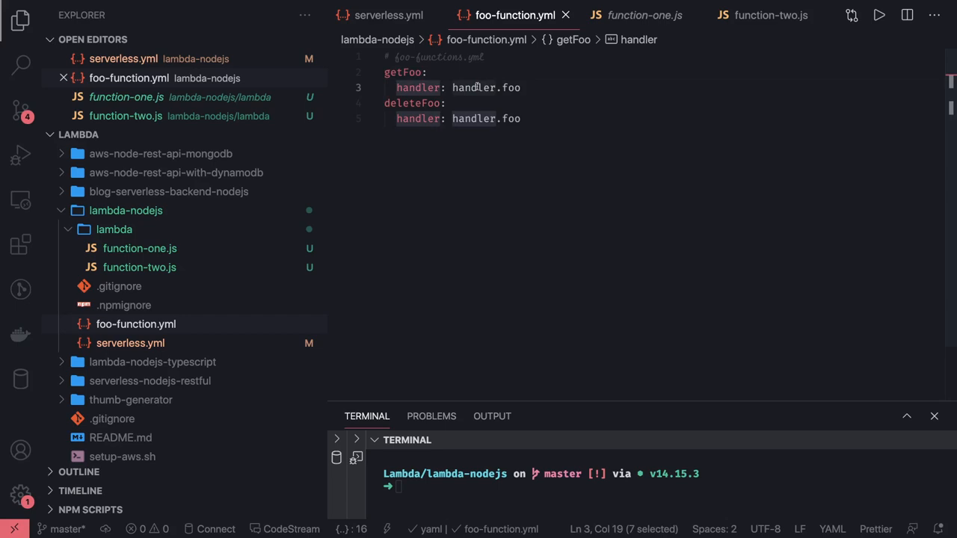
left_click(388, 15)
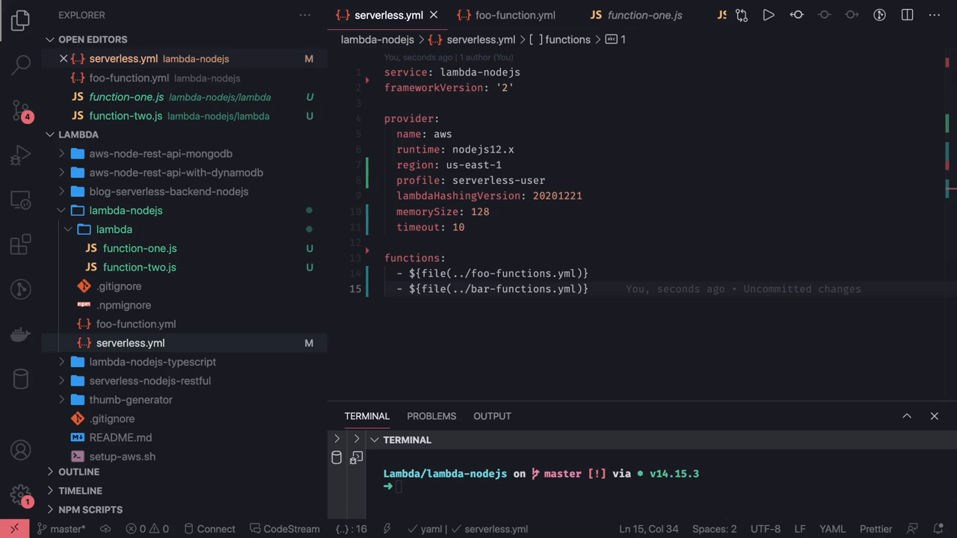
mouse_move(600, 232)
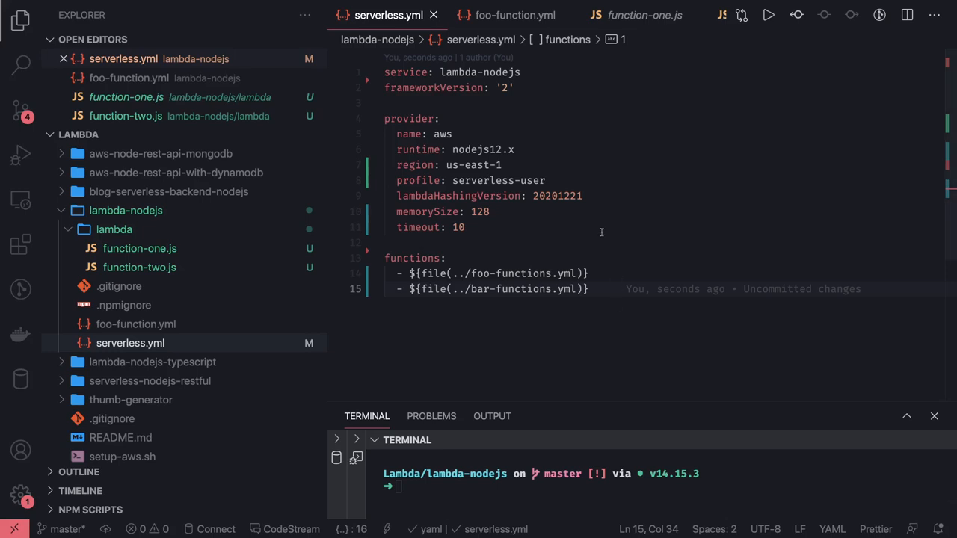